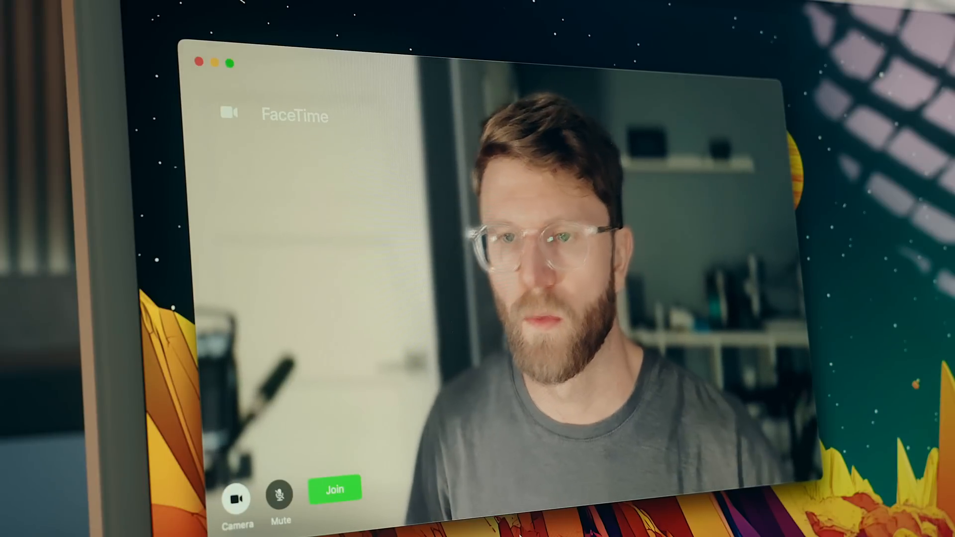
Step: Scroll the Mac configuration's Storage options to show the $2,199.00 ($183.25/month) total
{"action": "left_click", "coordinate": [334, 488]}
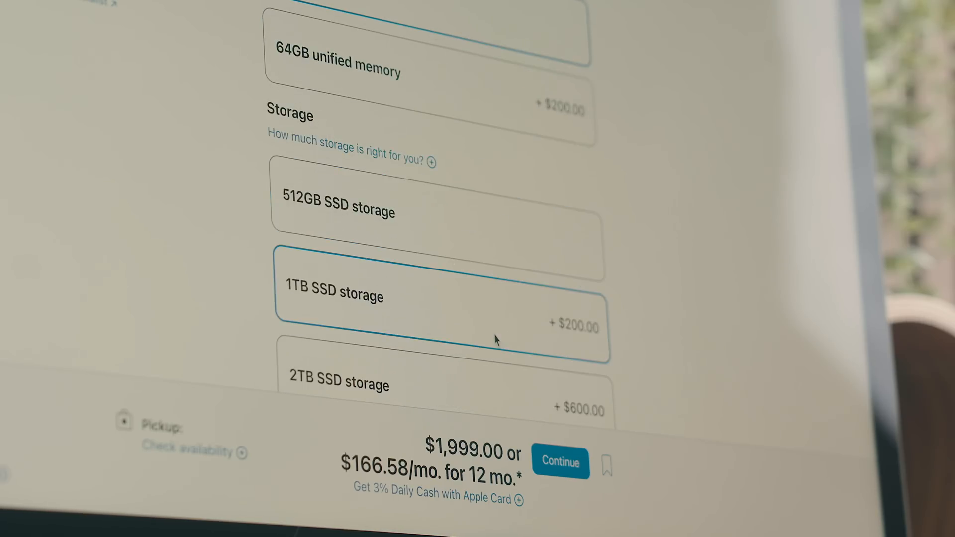
{"action": "scroll", "scroll_direction": "down", "scroll_amount": 3}
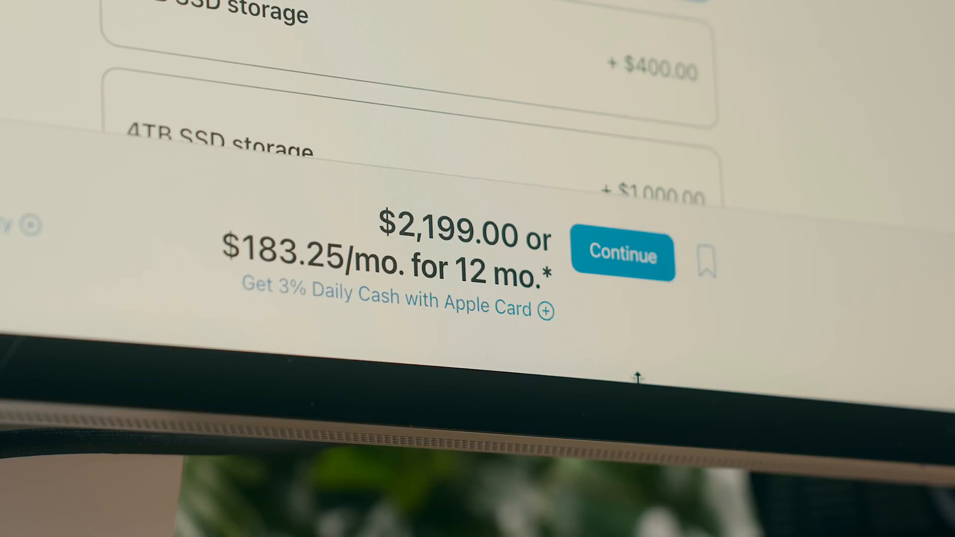